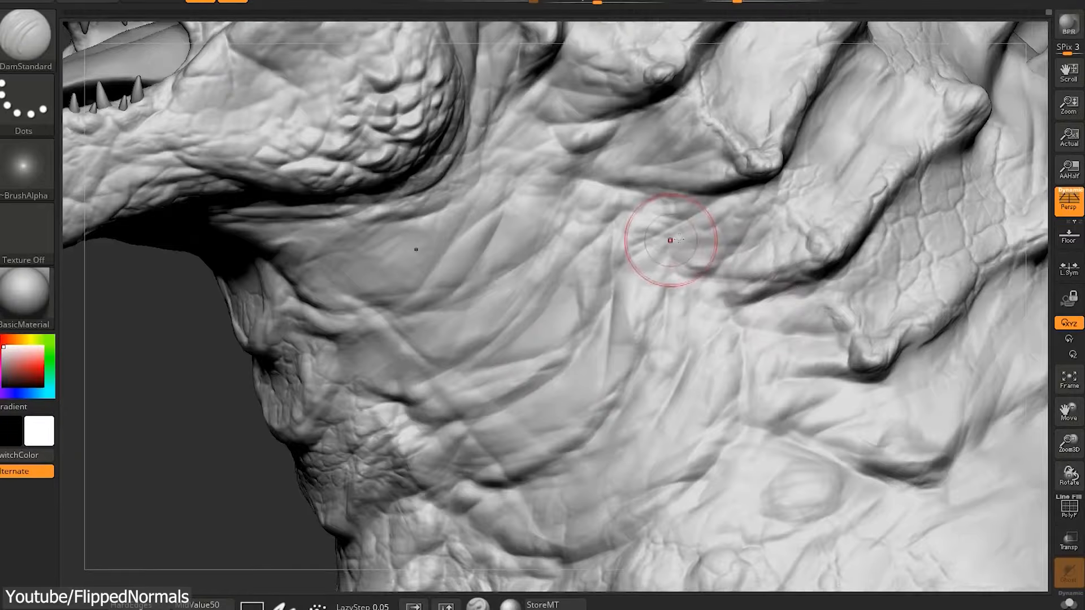
# - Sweep yellow highlighter across the comment text through 'a lot of use of tools and shortcuts'
pyautogui.moveTo(674, 239); pyautogui.dragTo(697, 189)
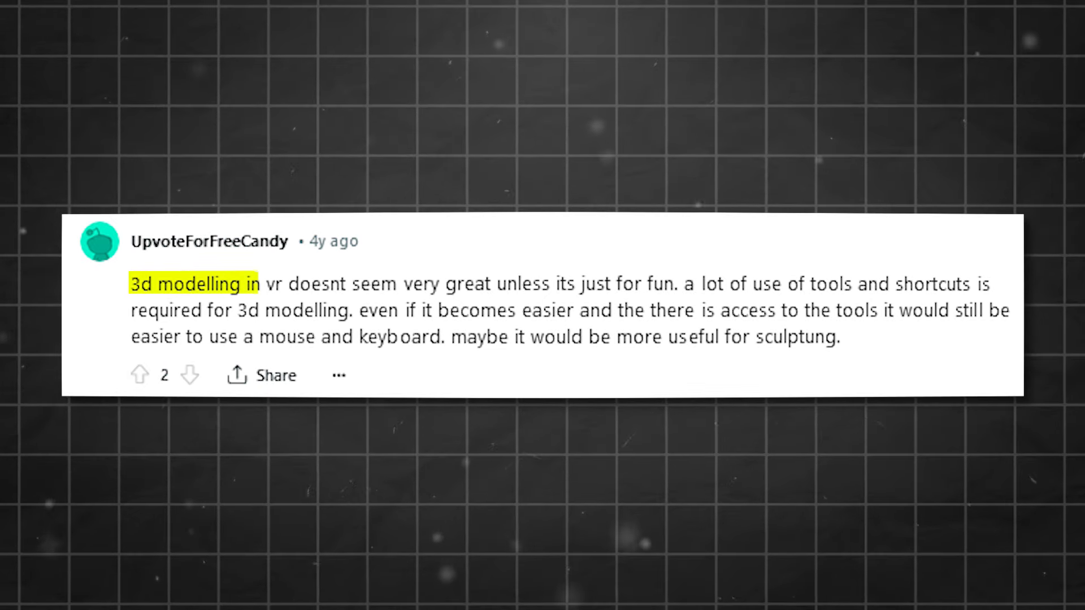
pyautogui.moveTo(261, 283); pyautogui.dragTo(492, 284)
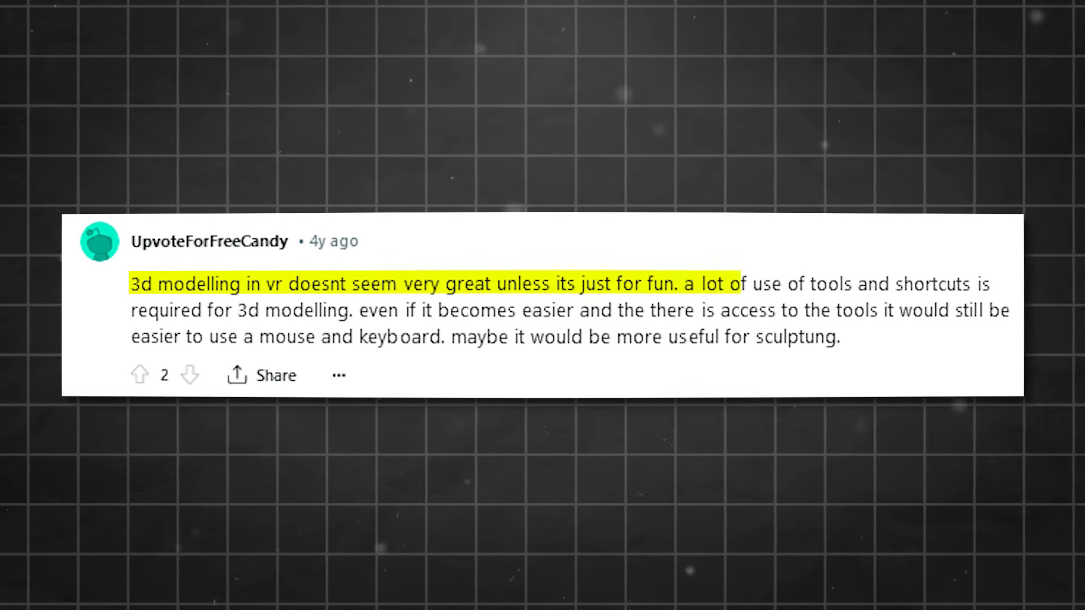
pyautogui.moveTo(737, 284); pyautogui.dragTo(972, 283)
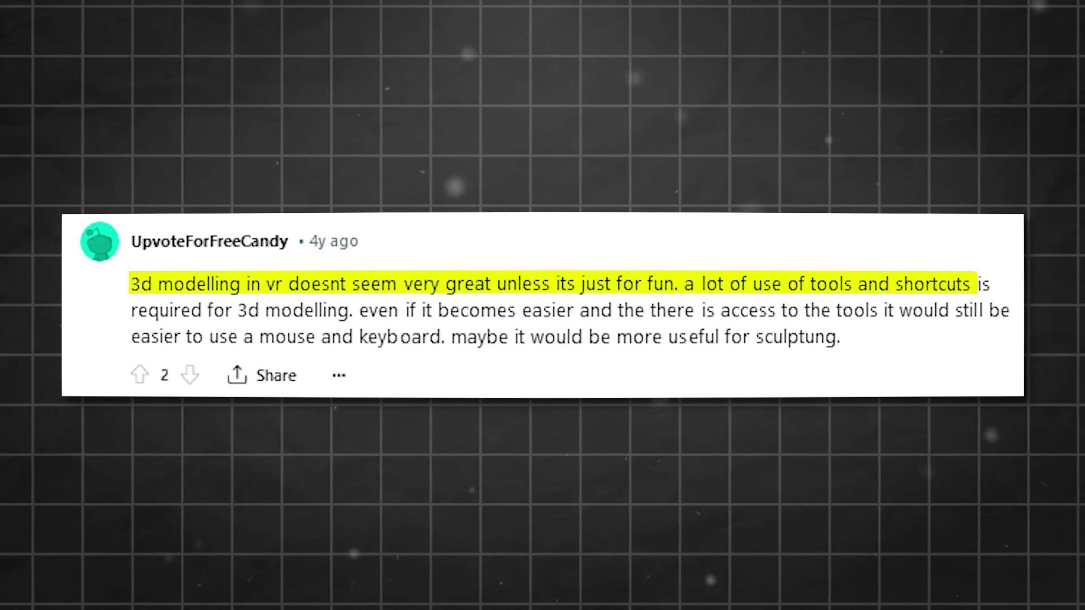